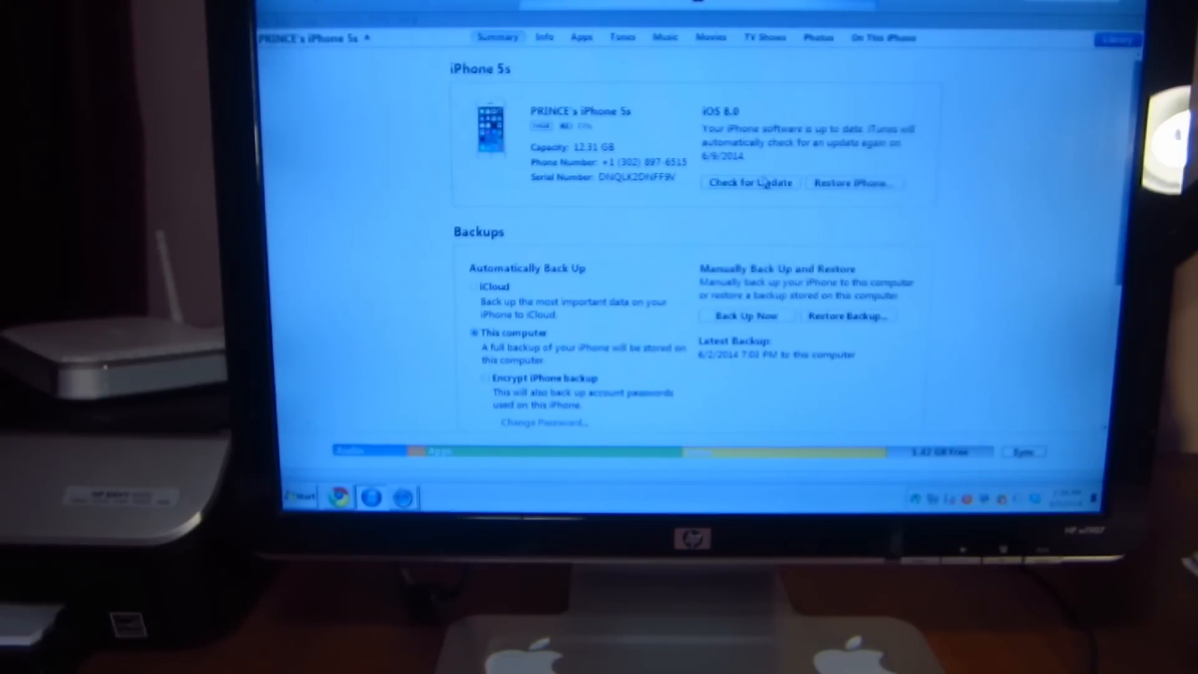
# Step: Shift-click Check for Update so iTunes asks for a local firmware file
pyautogui.click(852, 183)
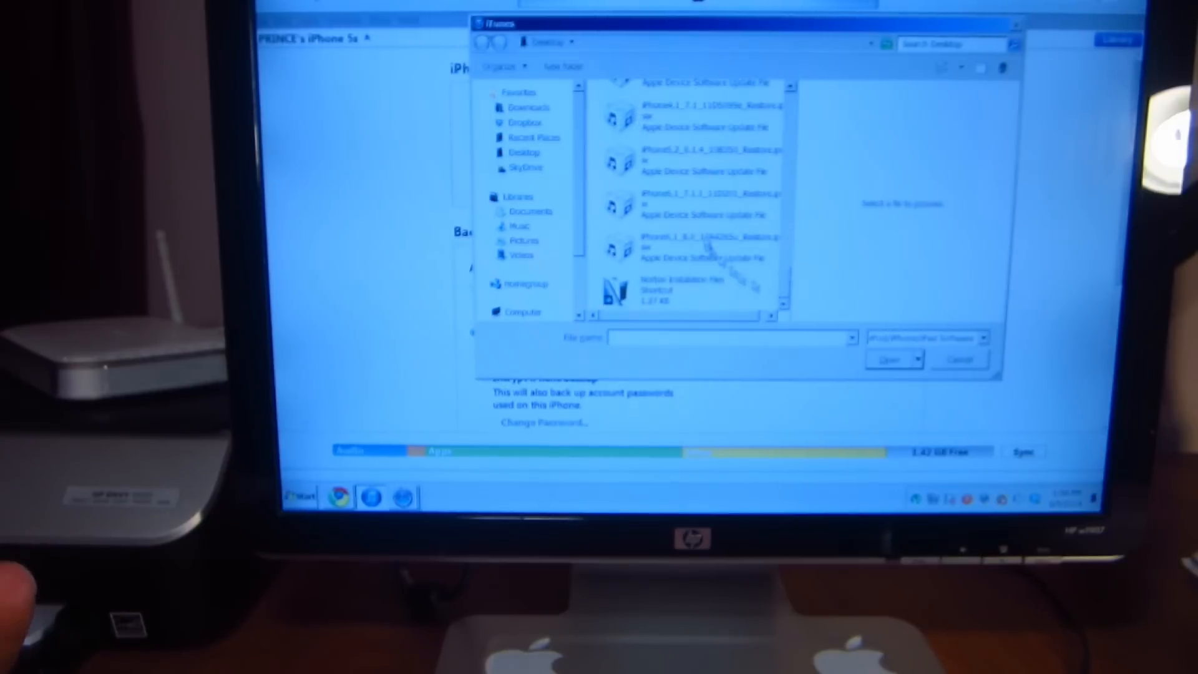
# Step: Choose the iPhone6,1 7.1.1 Restore .ipsw from the Desktop so the update confirmation appears
pyautogui.click(688, 205)
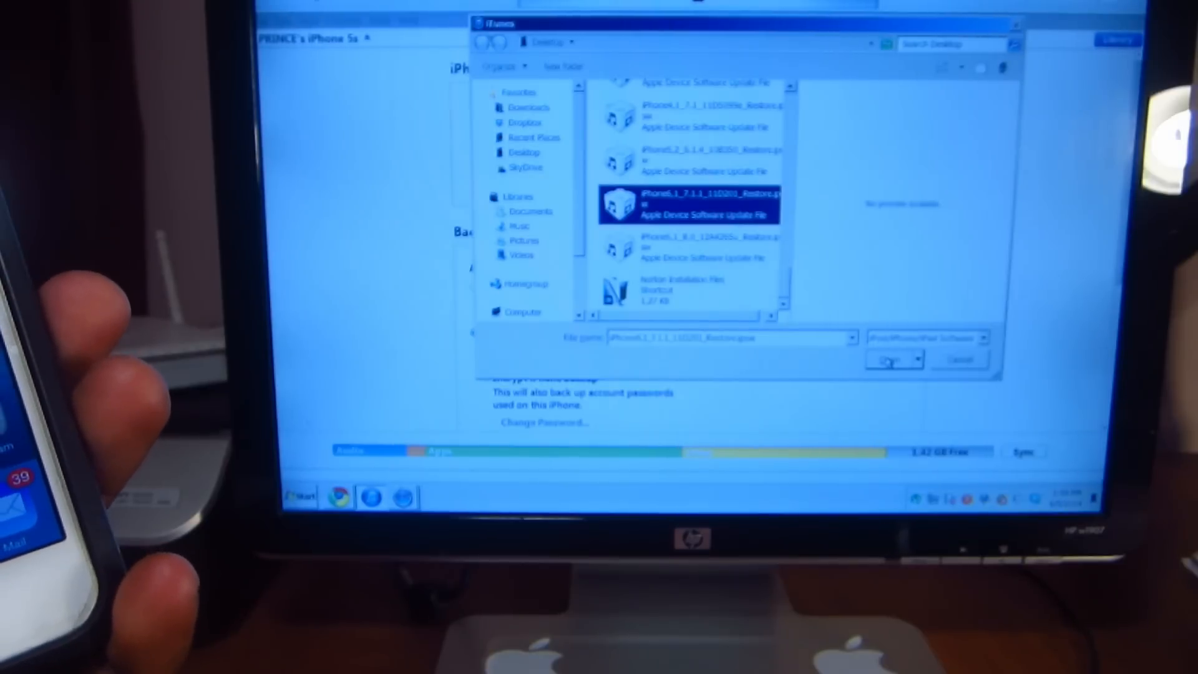
pyautogui.click(893, 360)
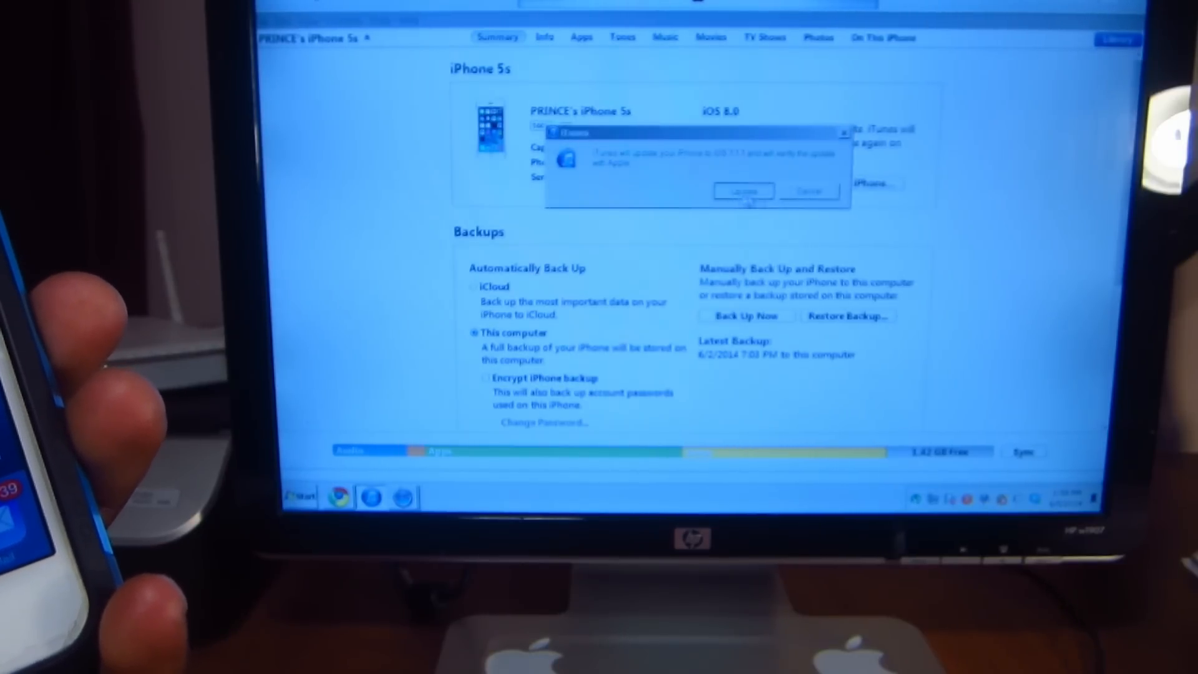
pyautogui.click(741, 191)
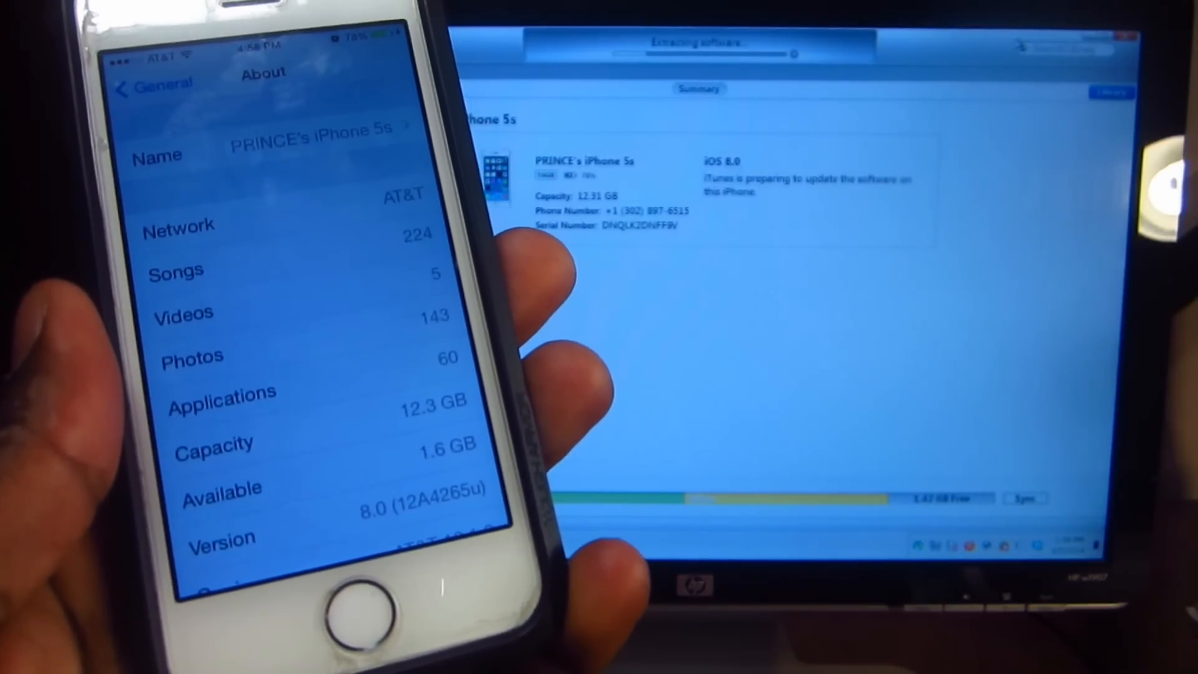
pyautogui.scroll(-3)
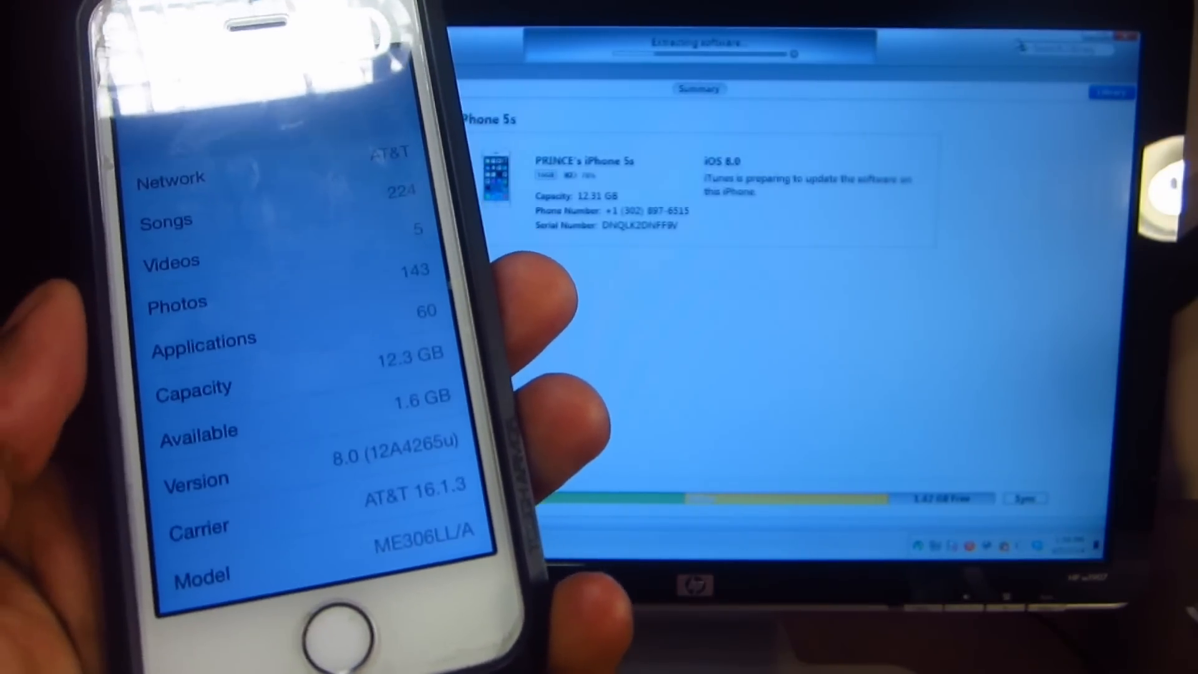